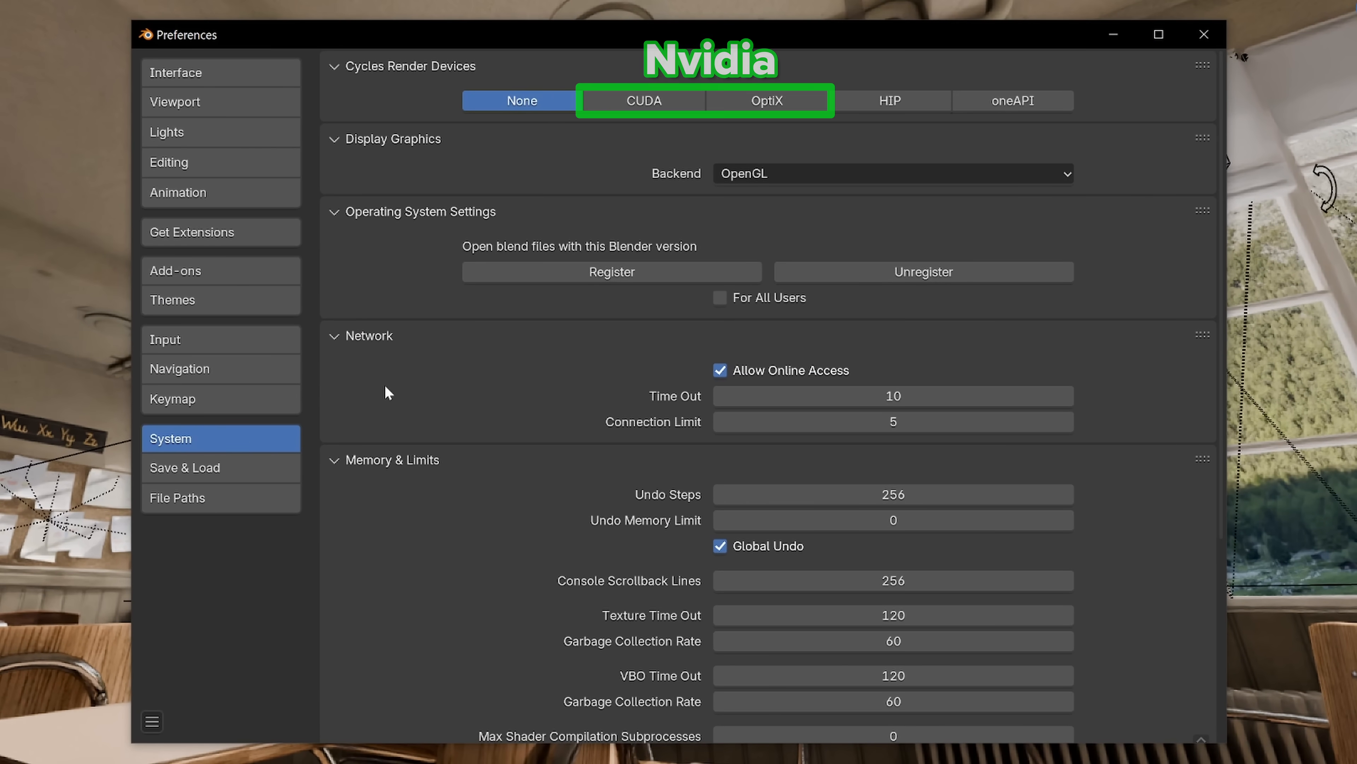
Select the CUDA backend for Cycles render devices, then view the HIP device options
left_click(644, 101)
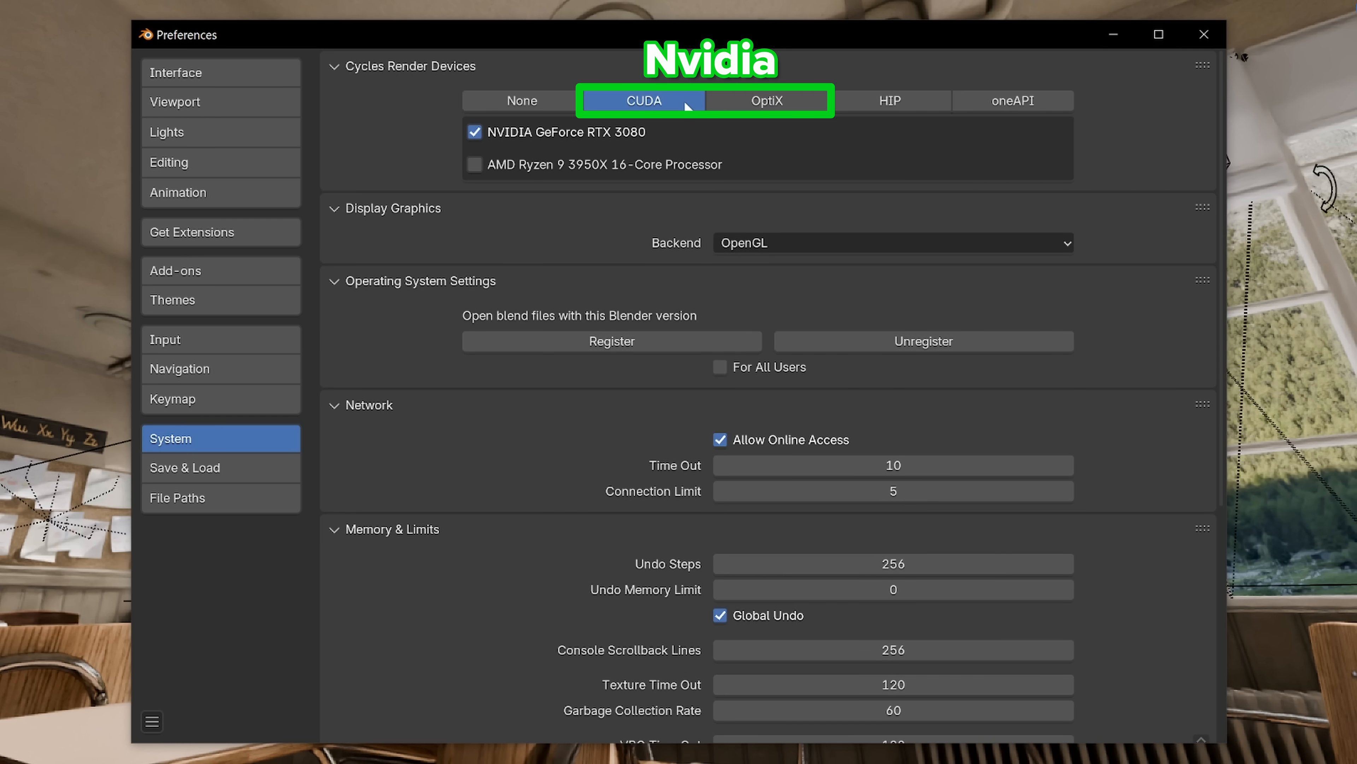
left_click(890, 101)
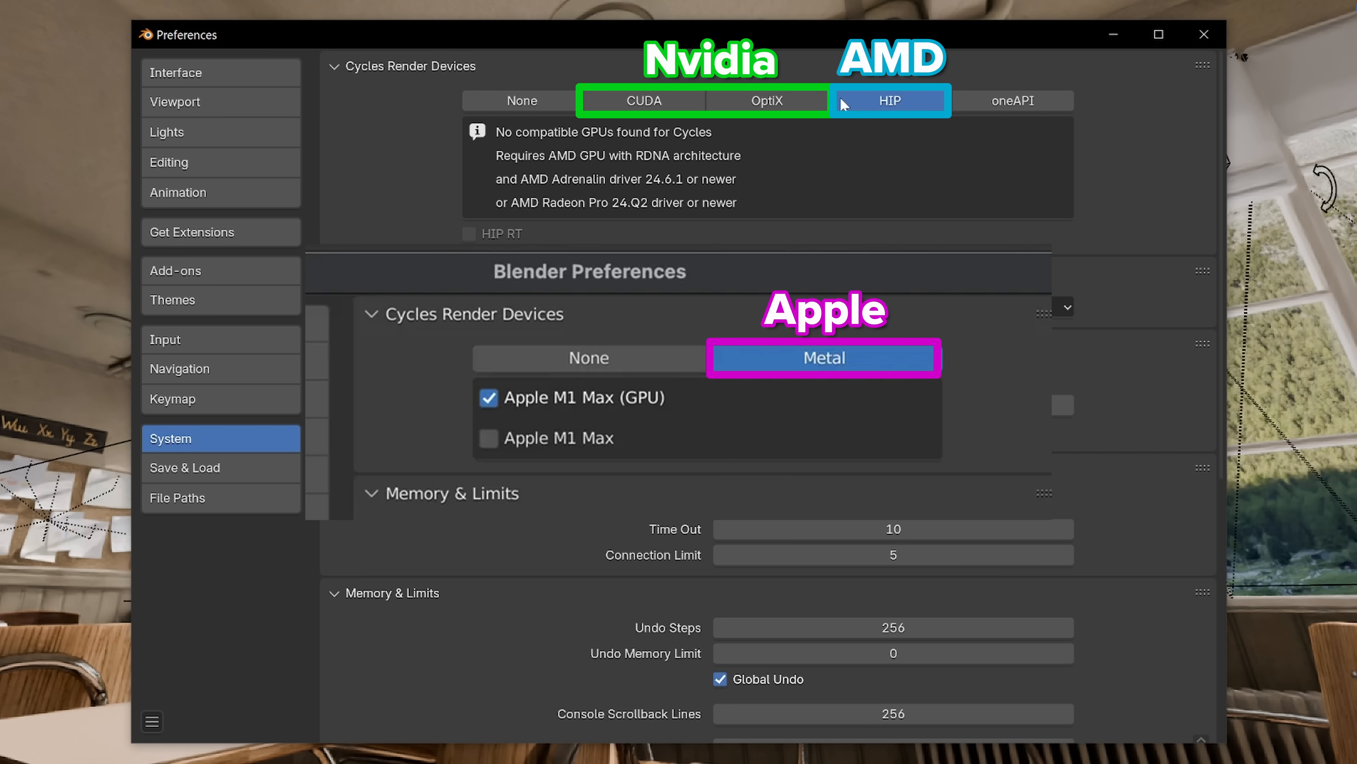
mouse_move(766, 101)
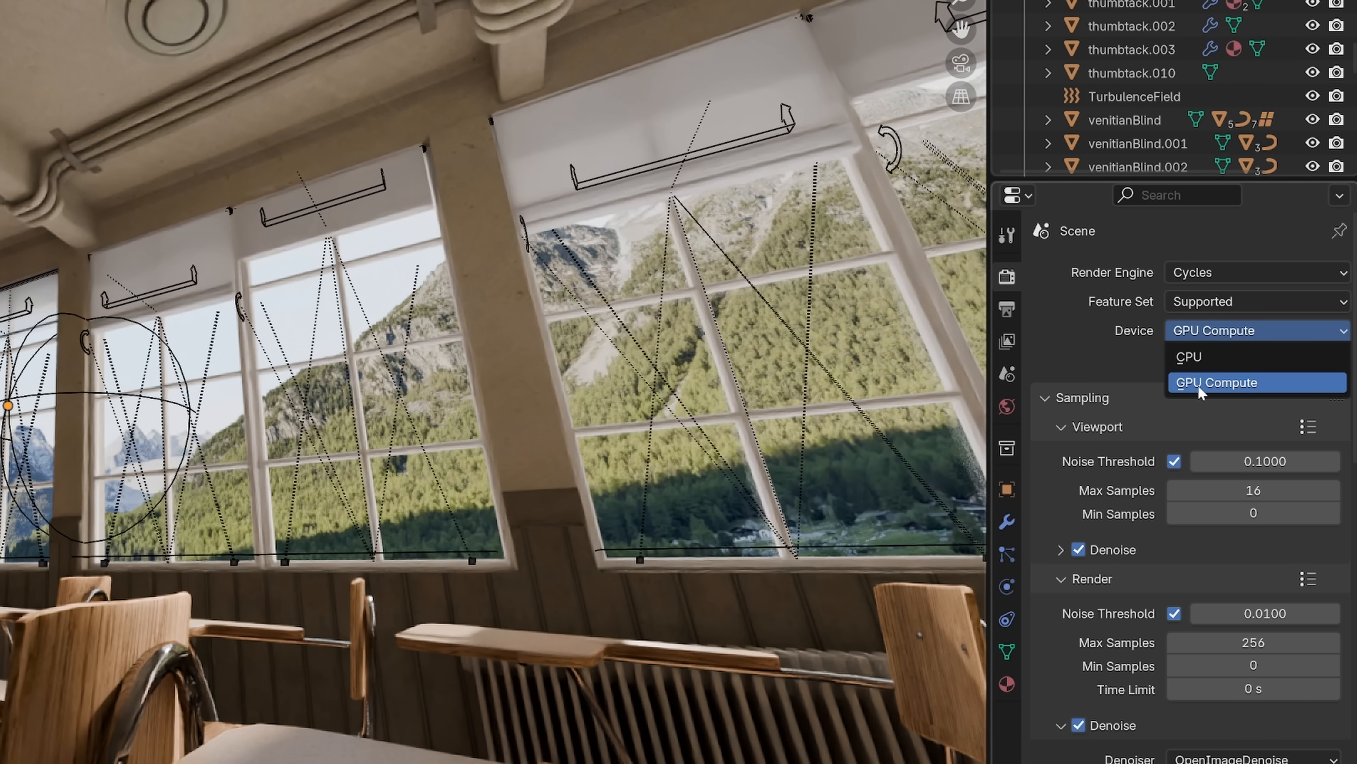
Set the scene's render Device to GPU Compute
left_click(1215, 382)
type("d")
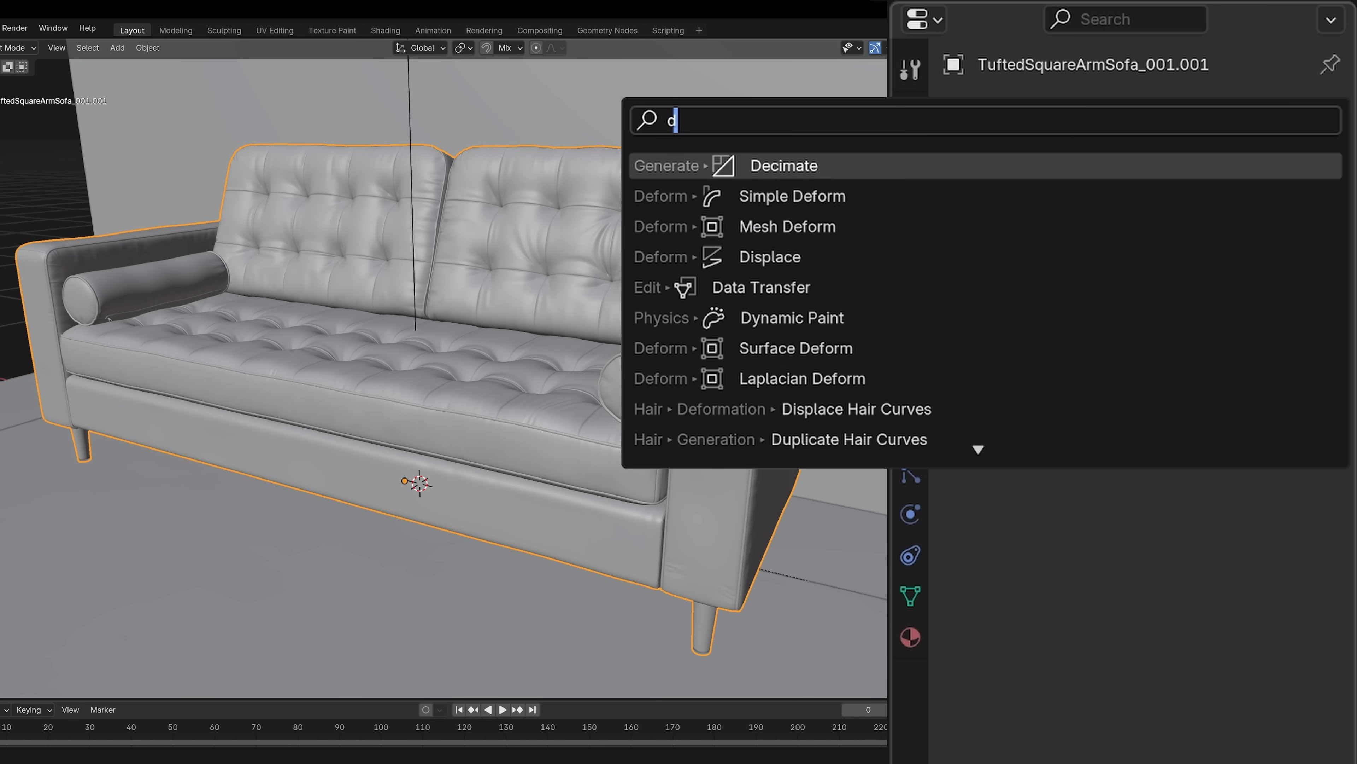
Add a Decimate modifier to the selected tufted sofa model
left_click(782, 165)
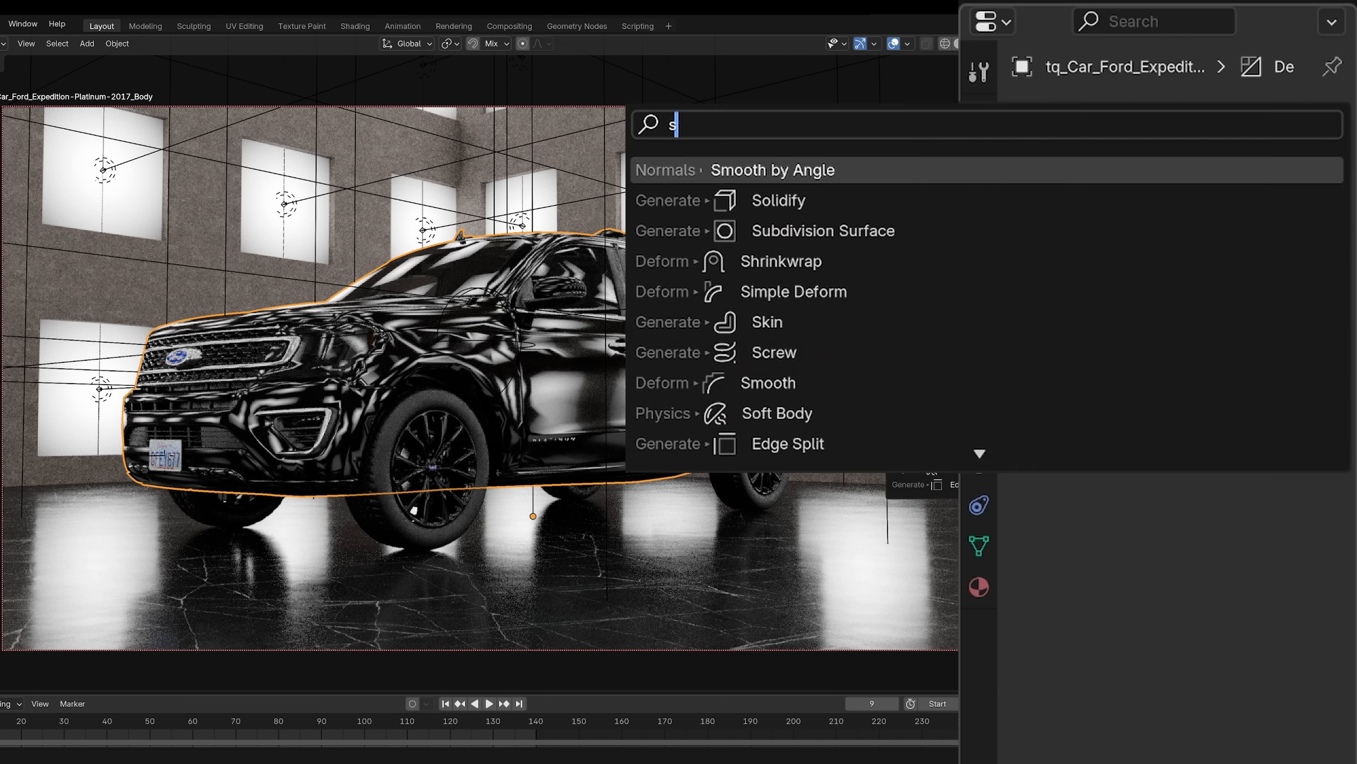
Add a Smooth by Angle modifier at 30° to the car body, searching 'smooth'
type("mooth")
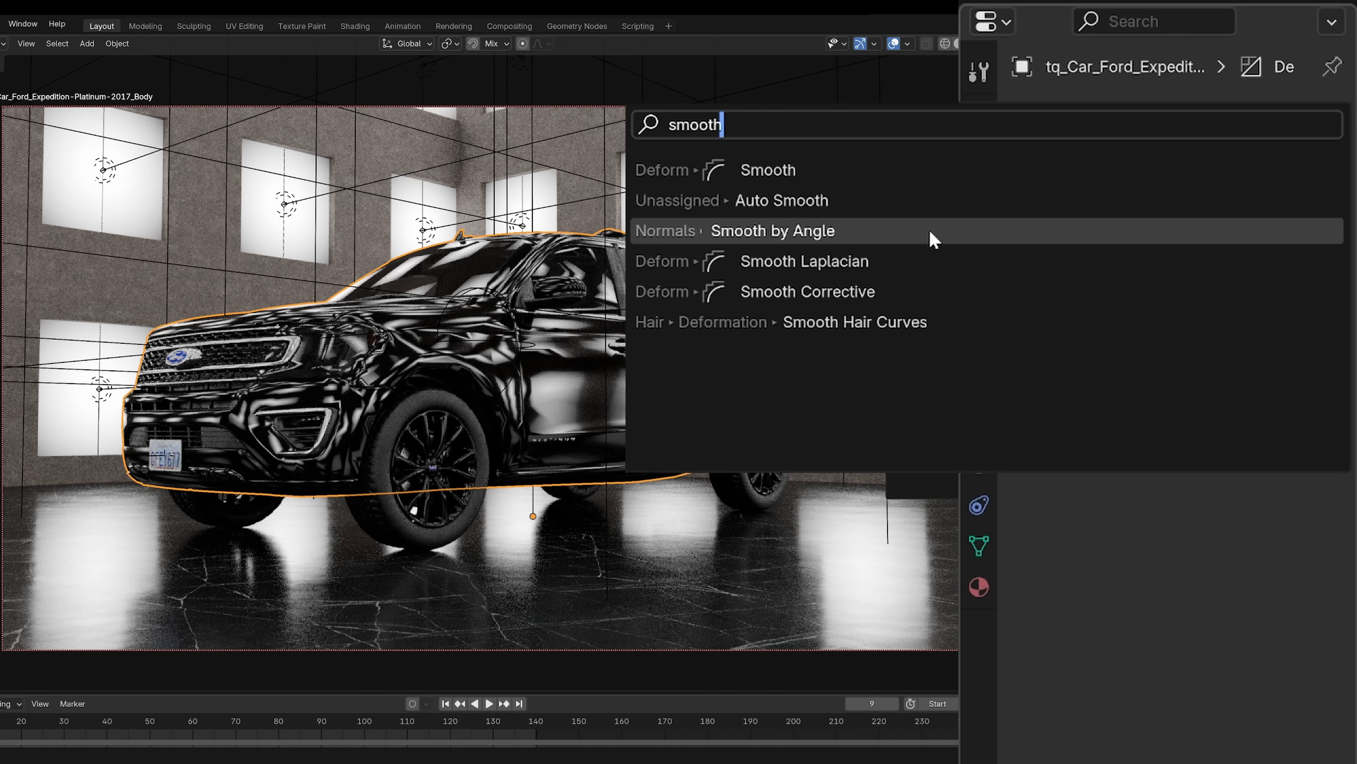
left_click(771, 230)
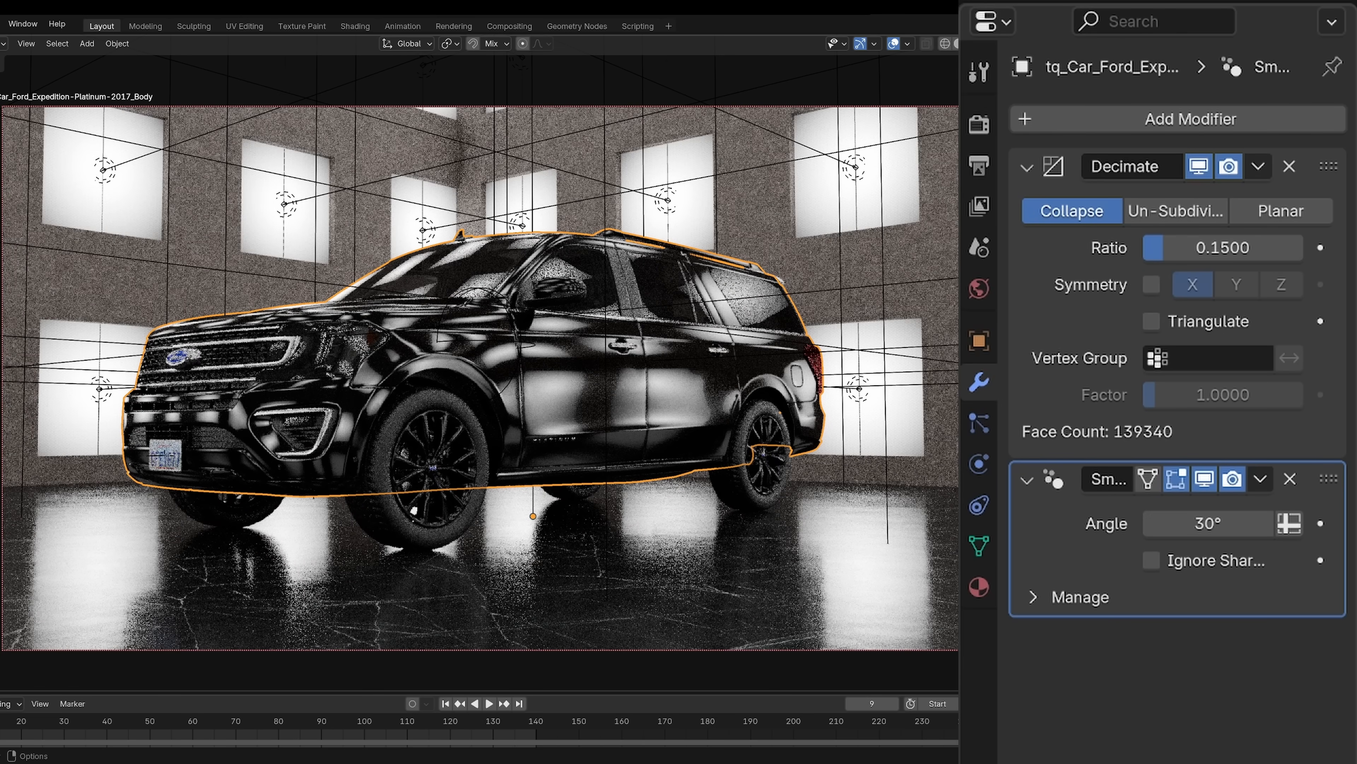